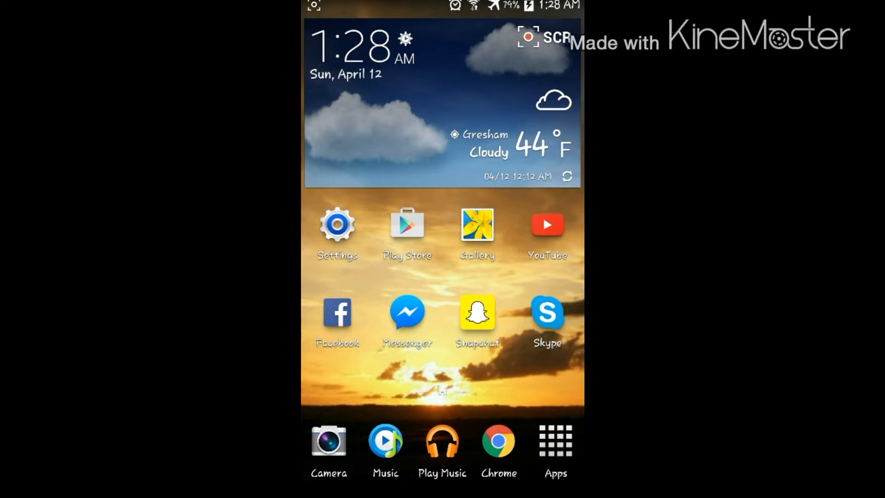
Open Settings and go to the General tab's Application manager.
left_click_drag(440, 3, 440, 226)
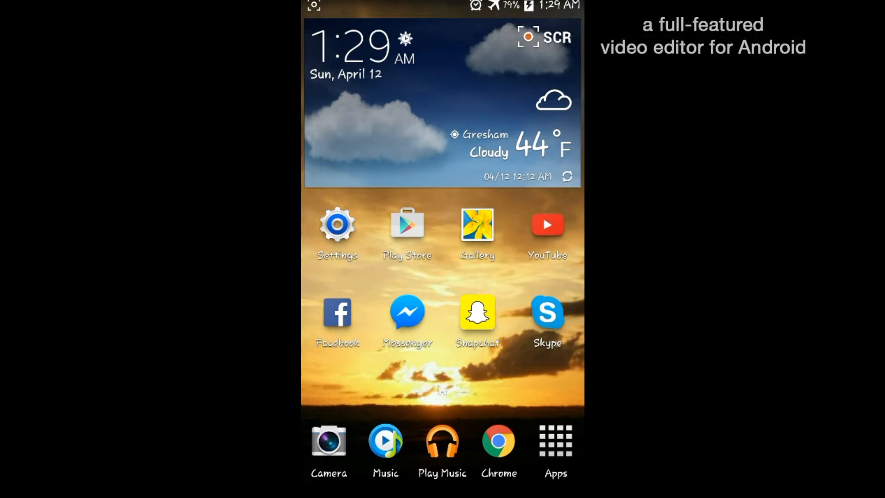
left_click(336, 224)
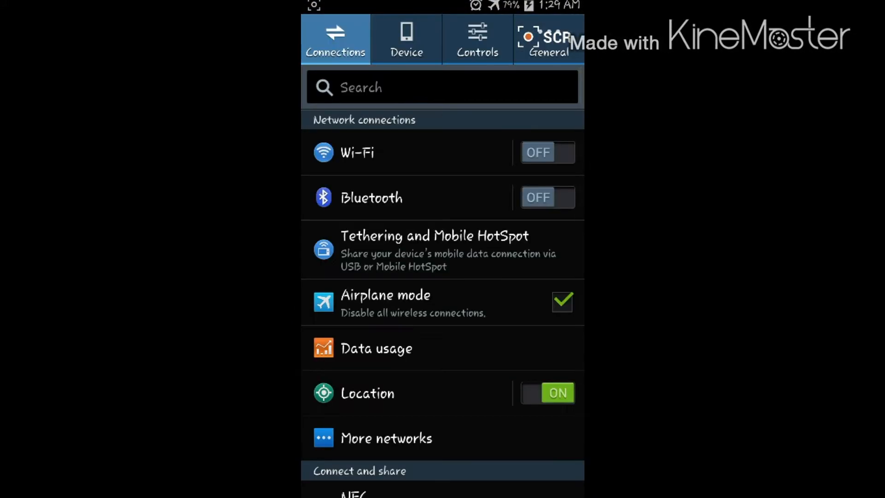
left_click(477, 38)
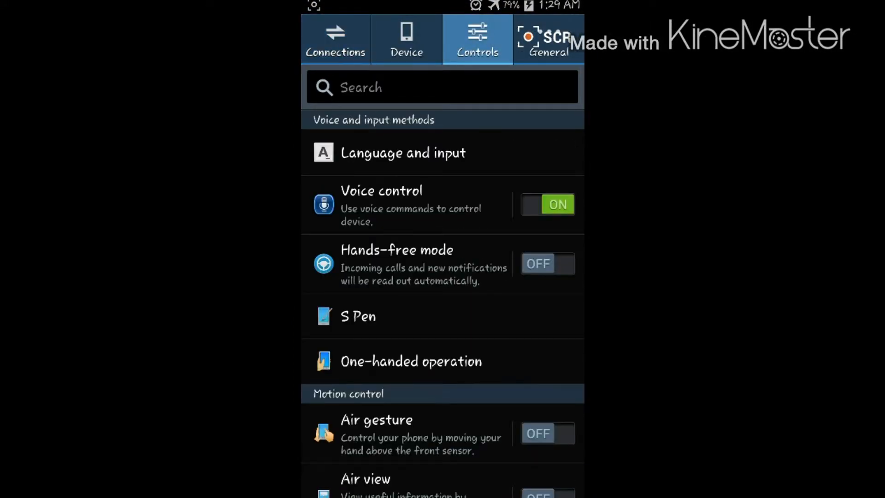
left_click(548, 38)
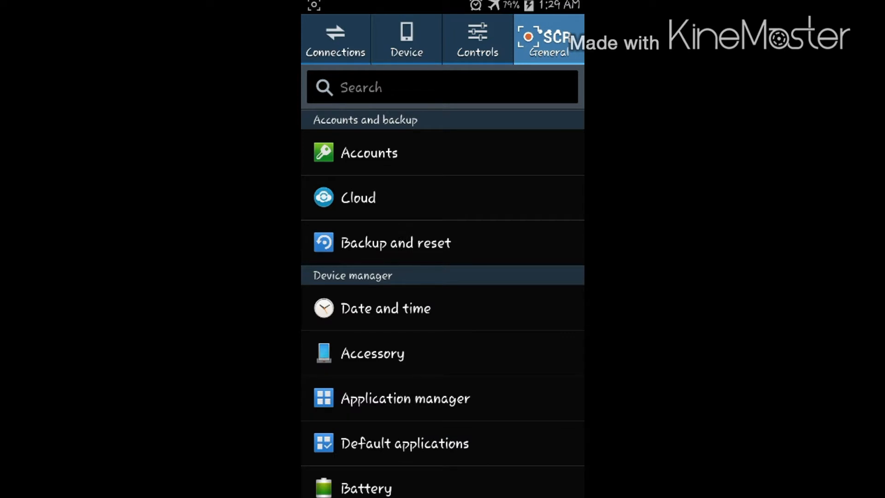
scroll("down", 3)
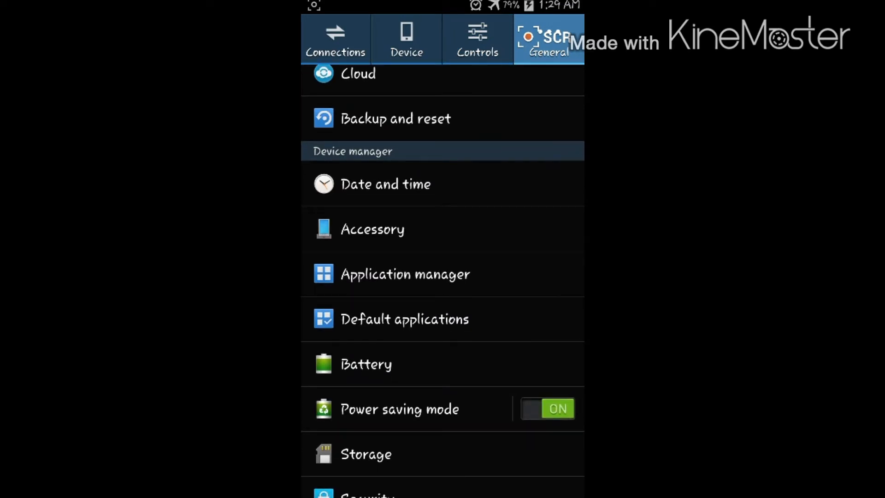
left_click(404, 273)
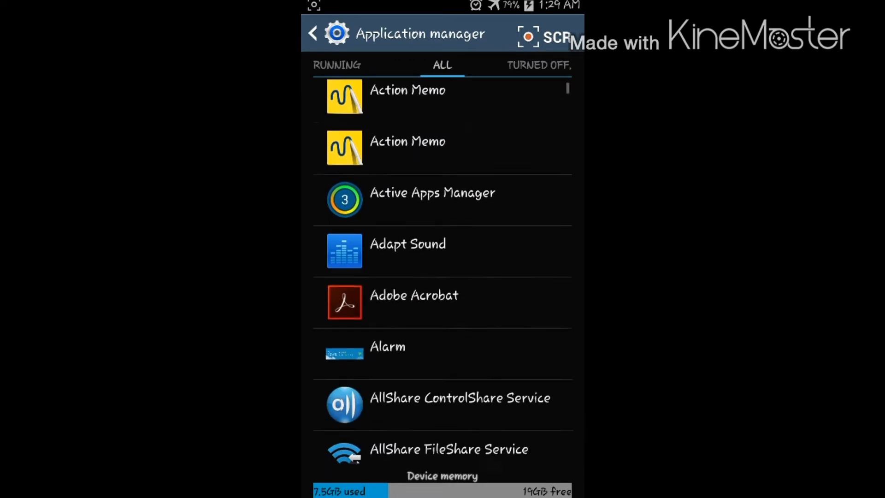
Scroll the ALL apps list down to Google Play Store.
scroll("down", 3)
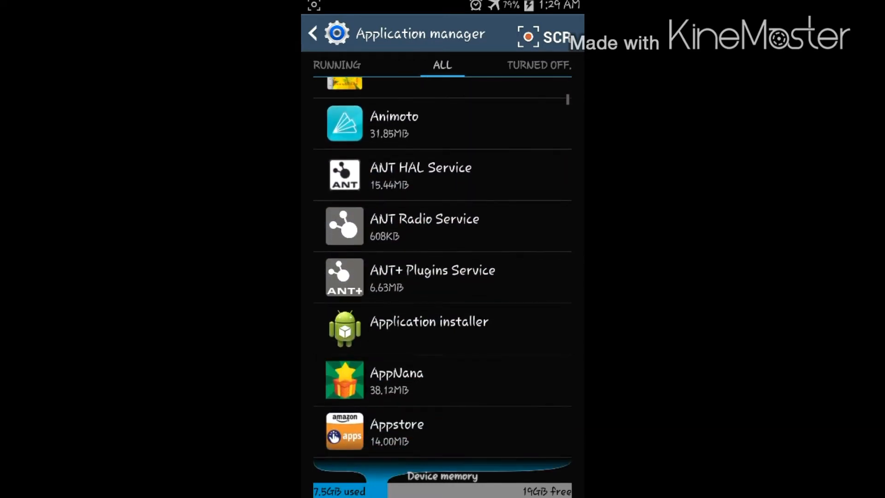
scroll("down", 3)
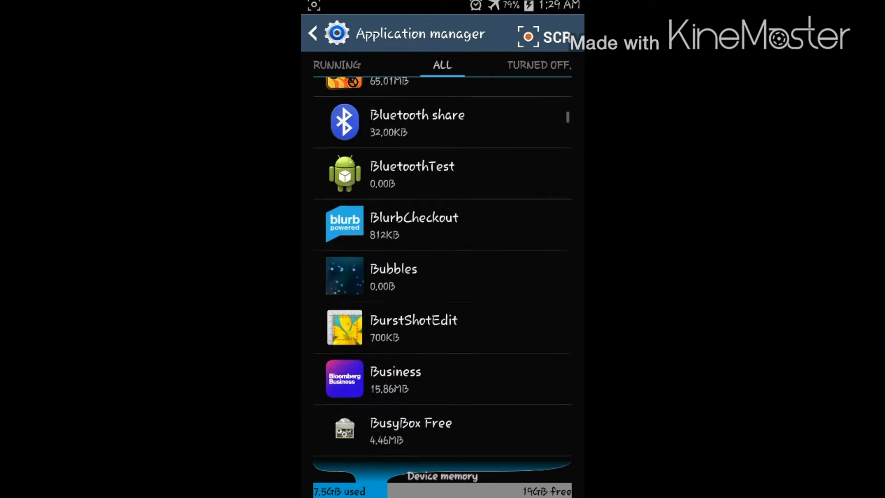
scroll("down", 3)
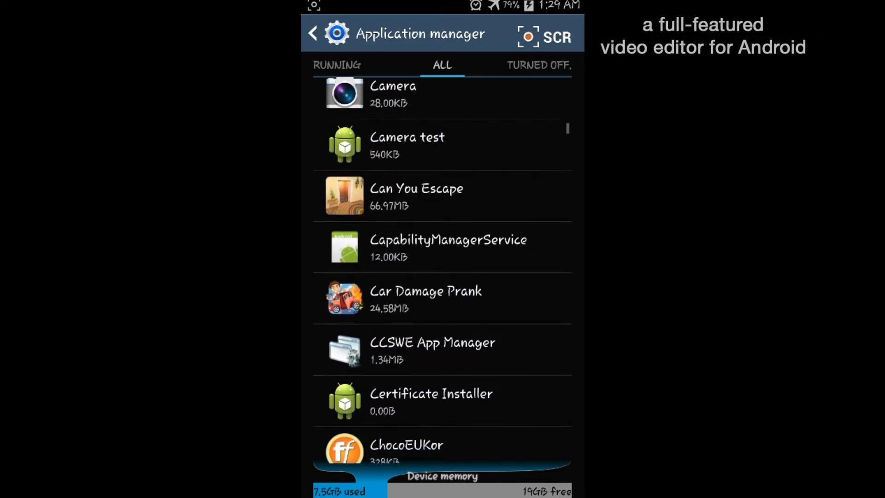
scroll("down", 3)
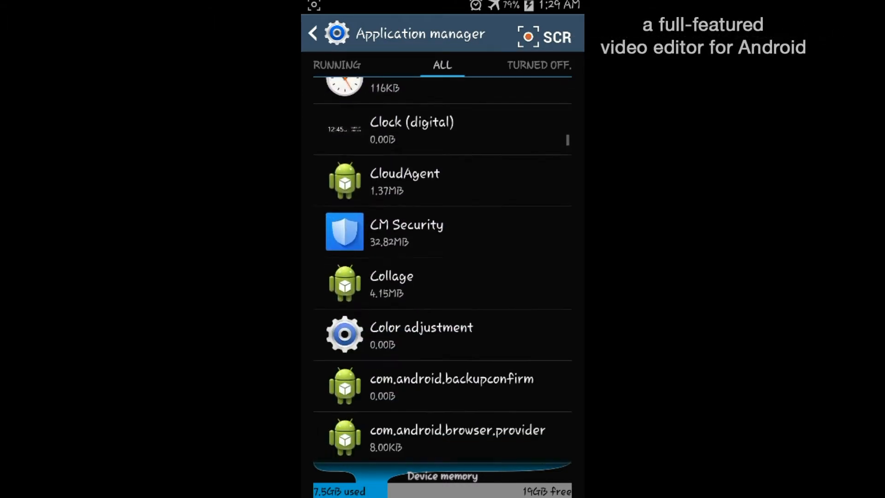
scroll("down", 3)
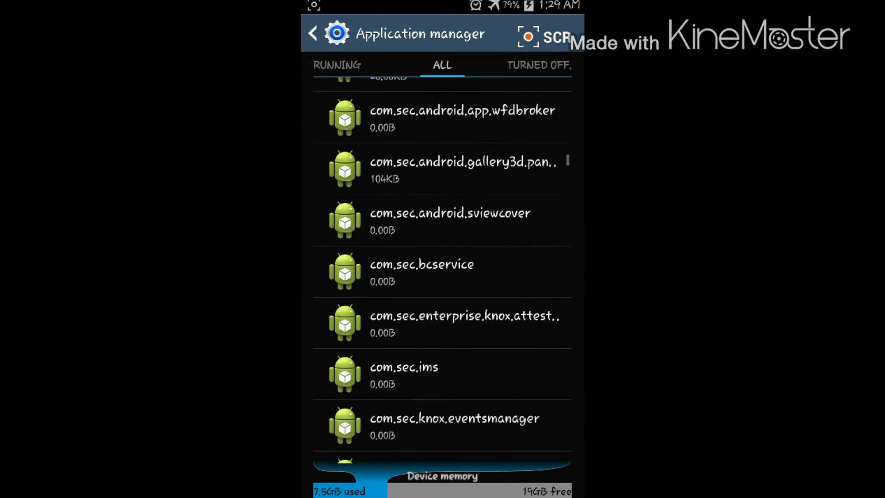
scroll("up", 3)
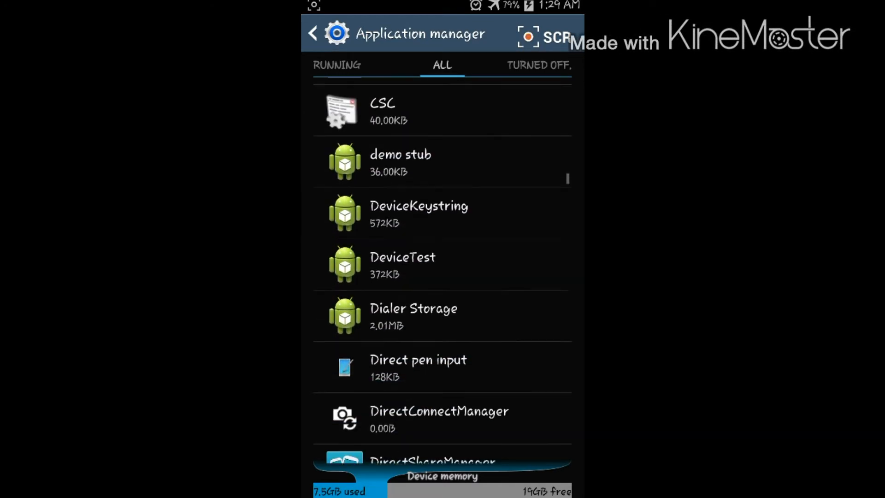
scroll("down", 3)
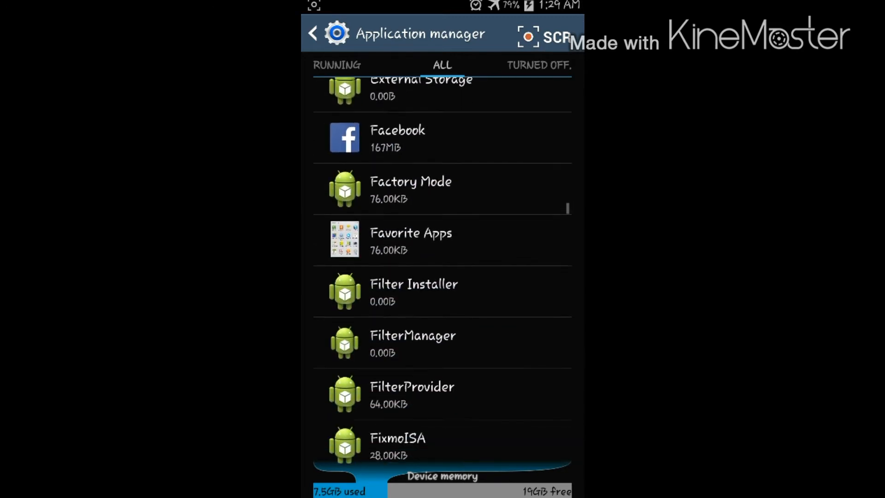
scroll("down", 3)
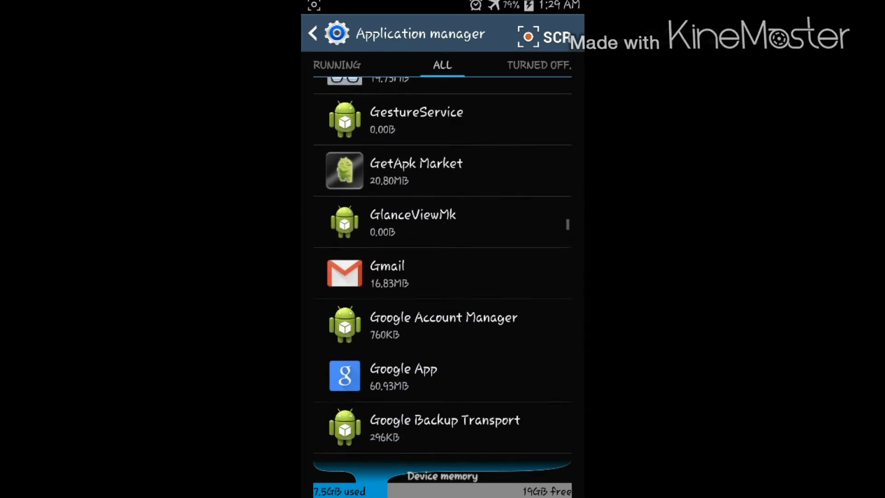
scroll("down", 3)
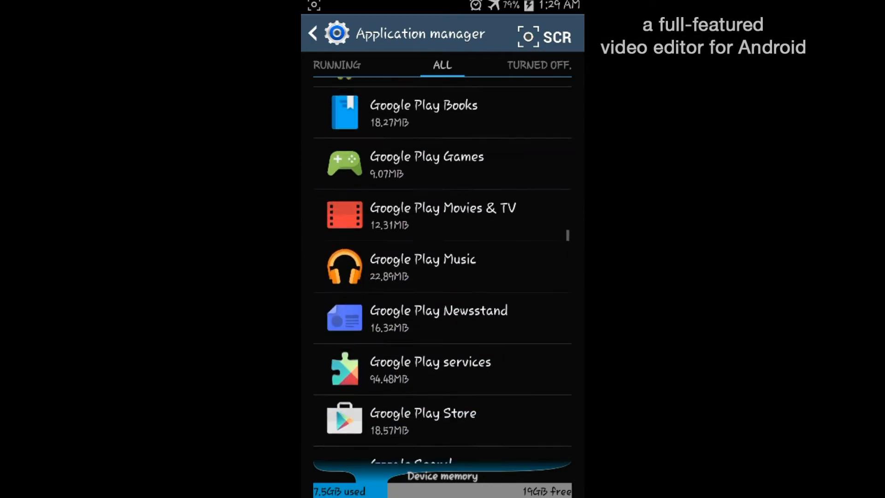
scroll("down", 3)
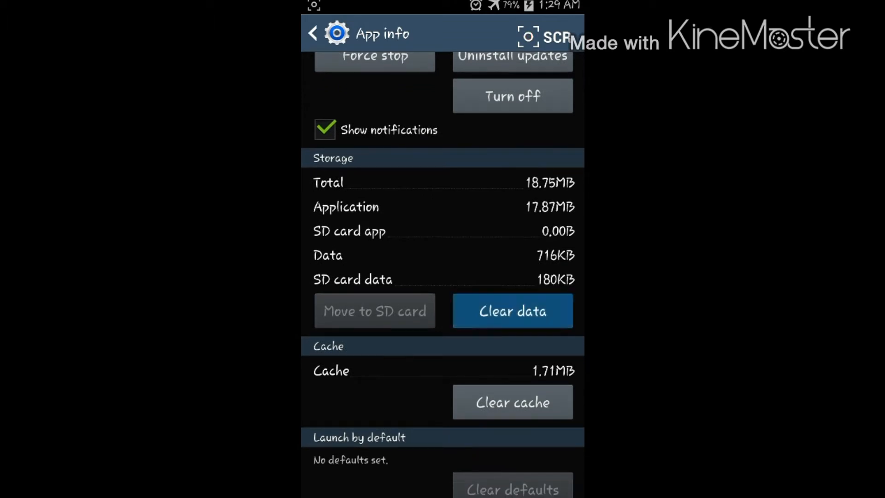
Clear Google Play Store's stored data.
left_click(511, 310)
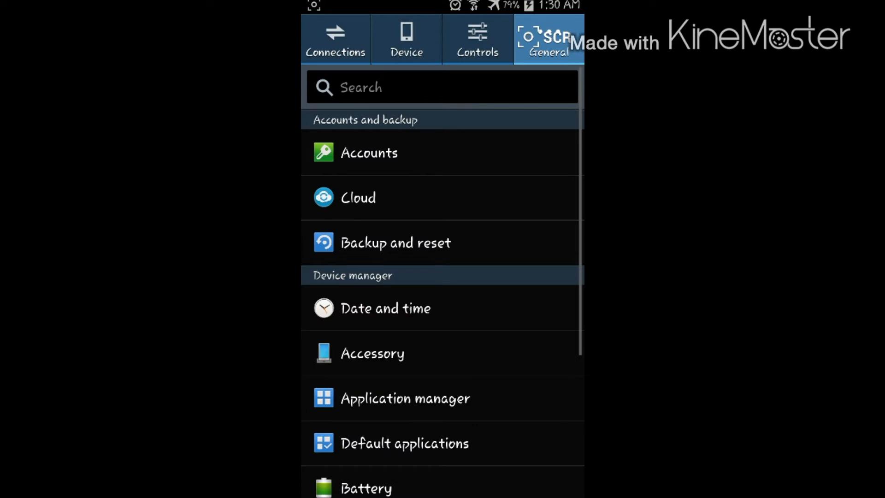
Exit Settings to the home screen.
left_click(385, 308)
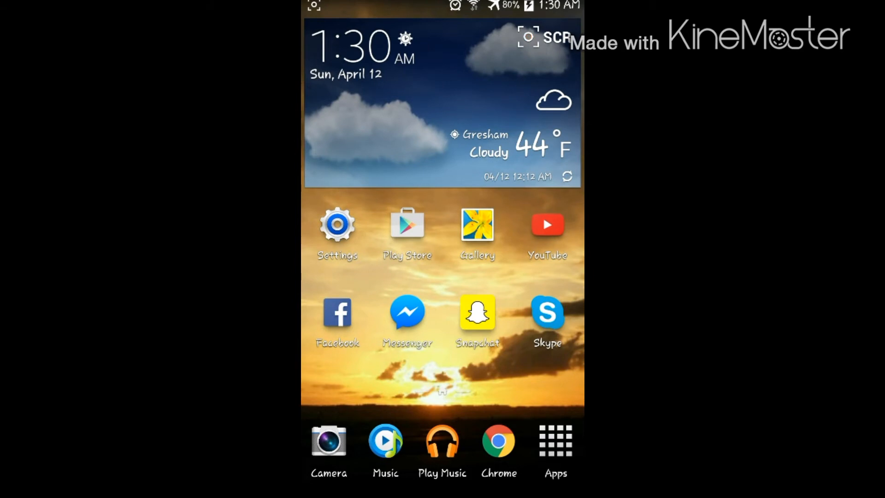
Launch Root Explorer from the Root browser folder on the next home page.
scroll("left", 3)
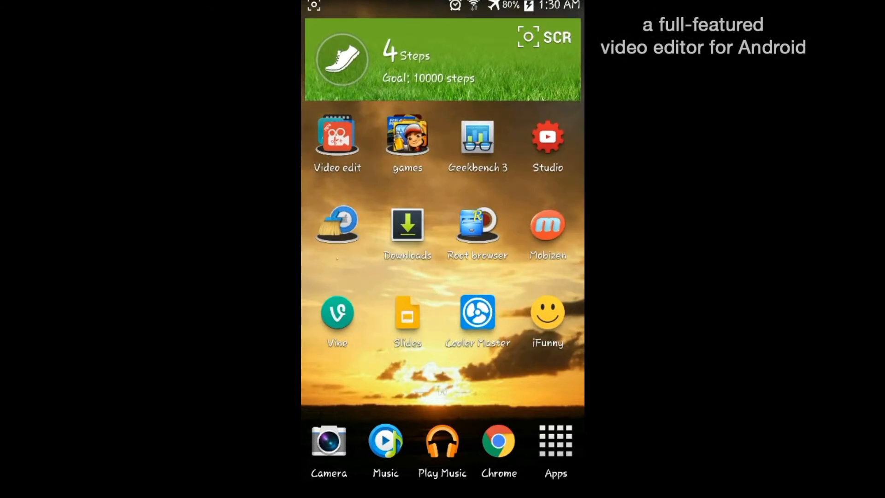
left_click(477, 226)
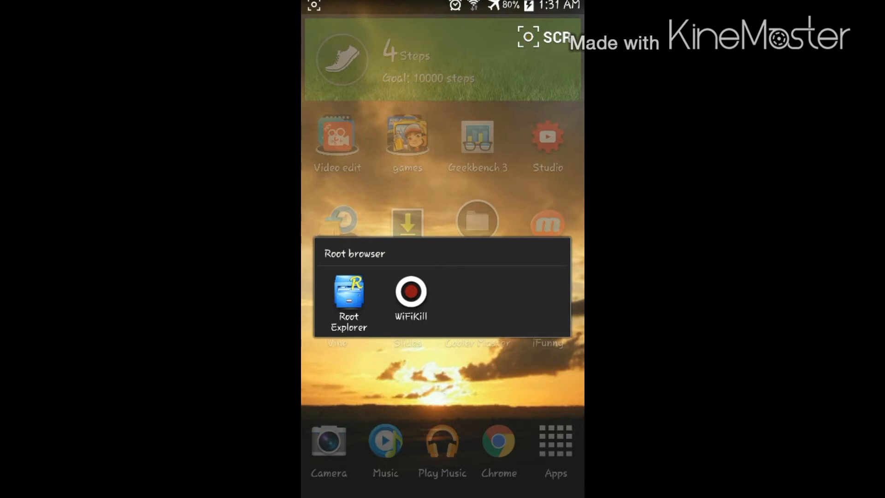
left_click(349, 291)
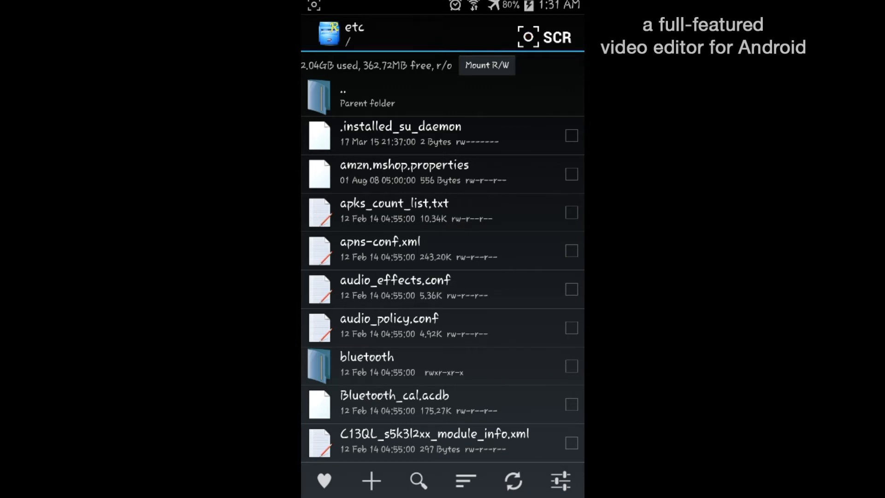
Open a new Root tab on the etc folder and scroll to hosts.
left_click(370, 481)
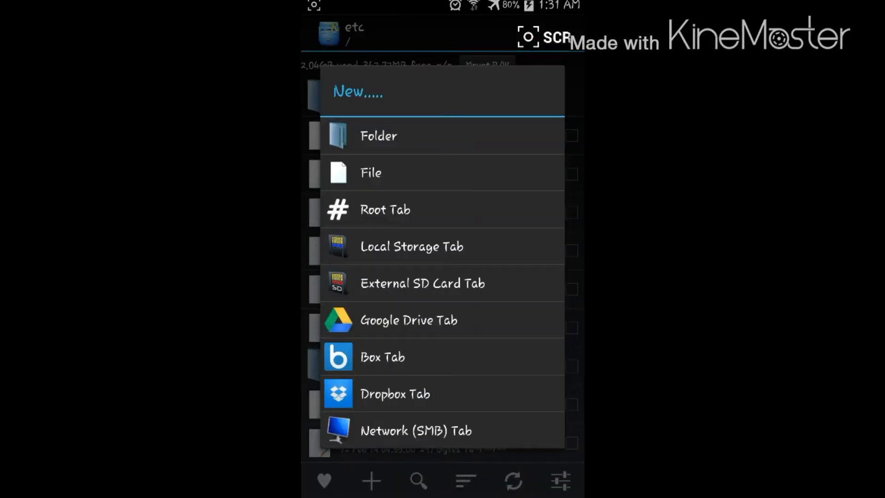
left_click(385, 209)
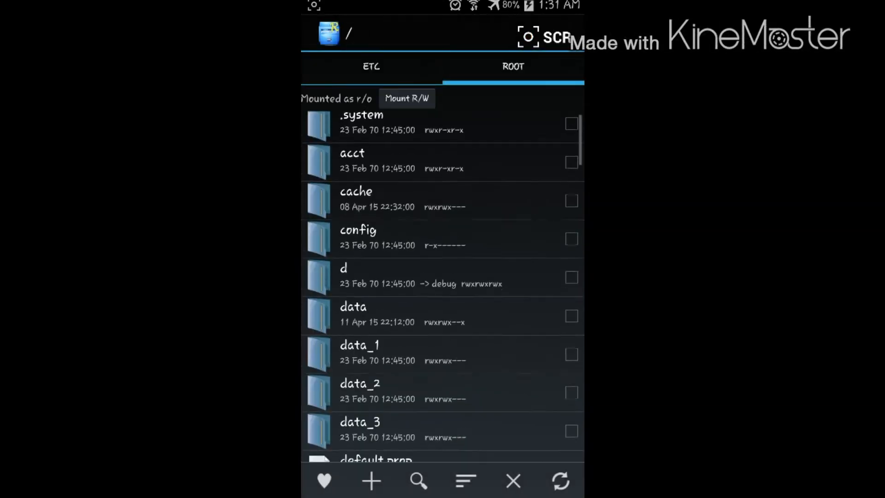
scroll("down", 3)
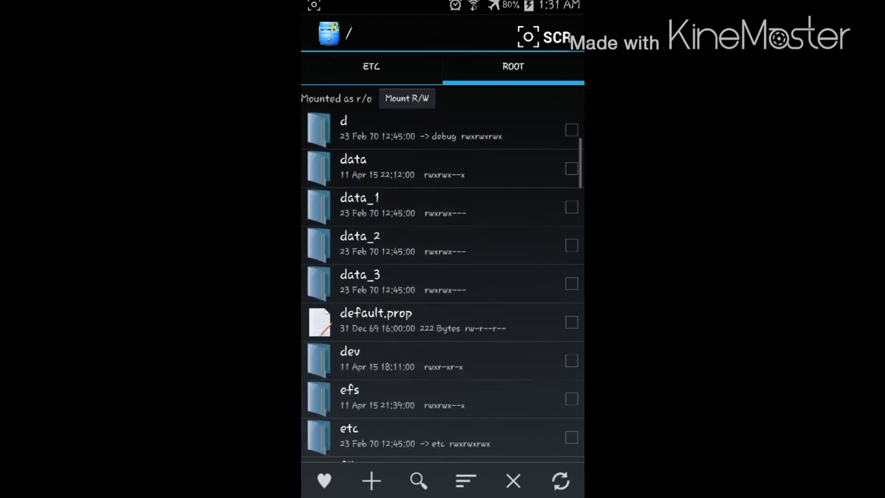
scroll("down", 3)
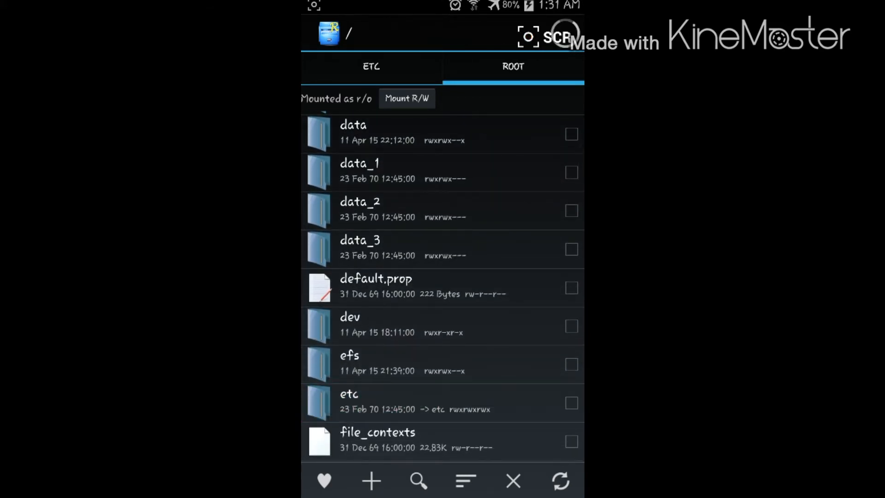
left_click(348, 393)
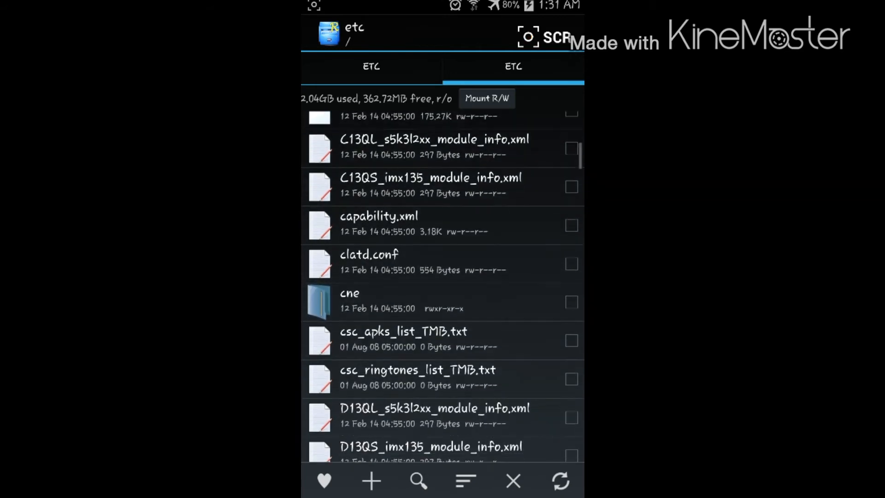
scroll("down", 3)
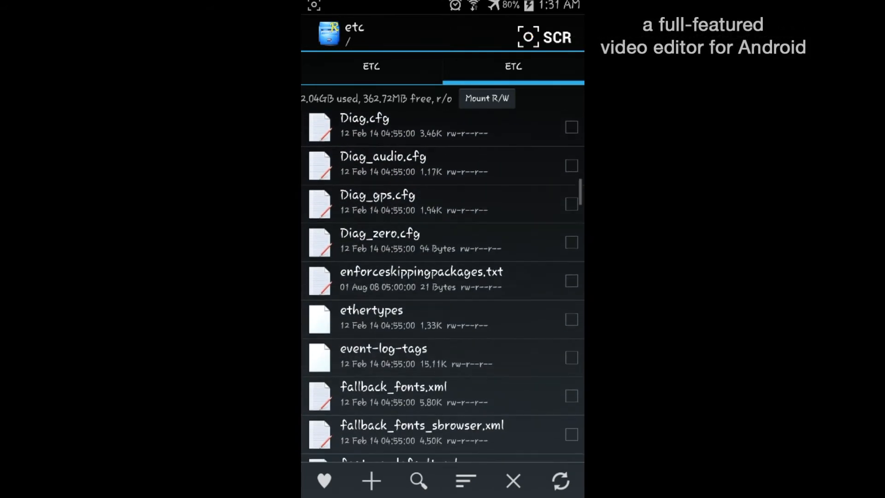
scroll("down", 3)
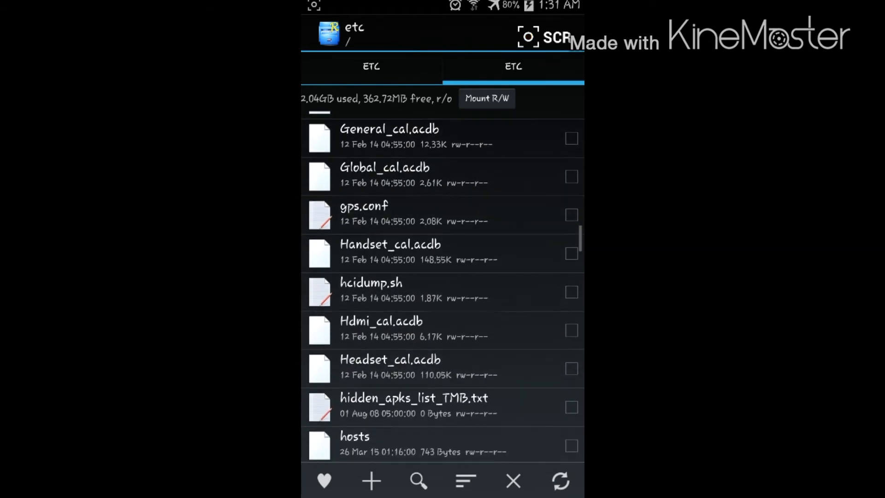
scroll("down", 3)
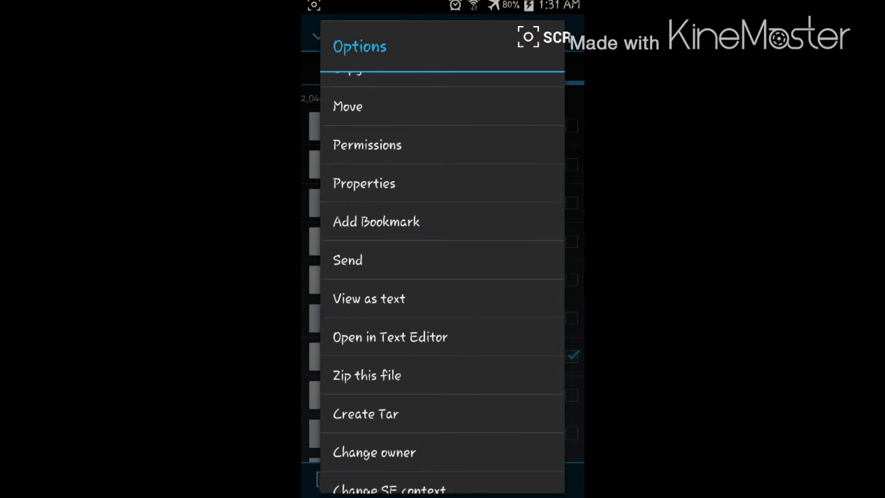
Open hosts in the Text Editor, accepting the read-write remount.
left_click(389, 336)
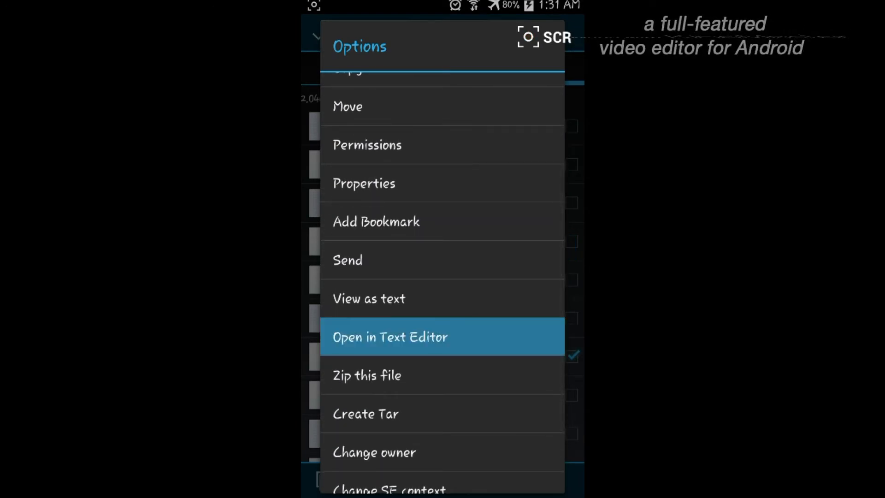
left_click(390, 336)
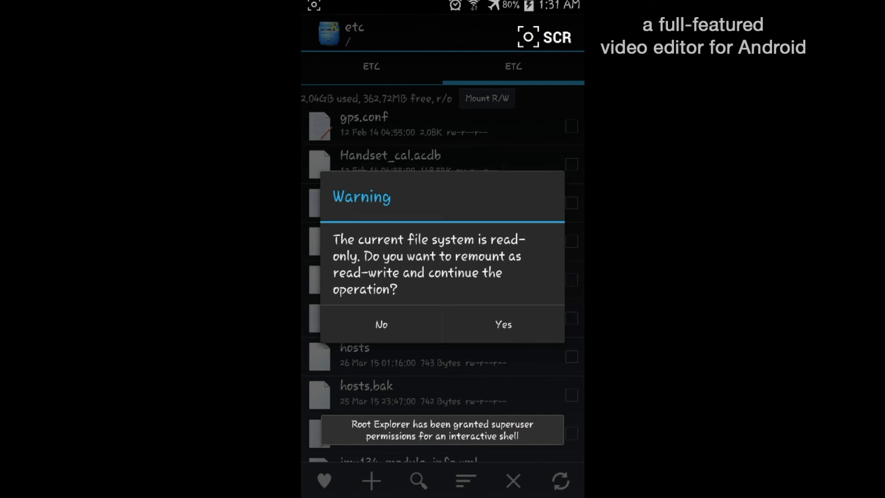
left_click(502, 324)
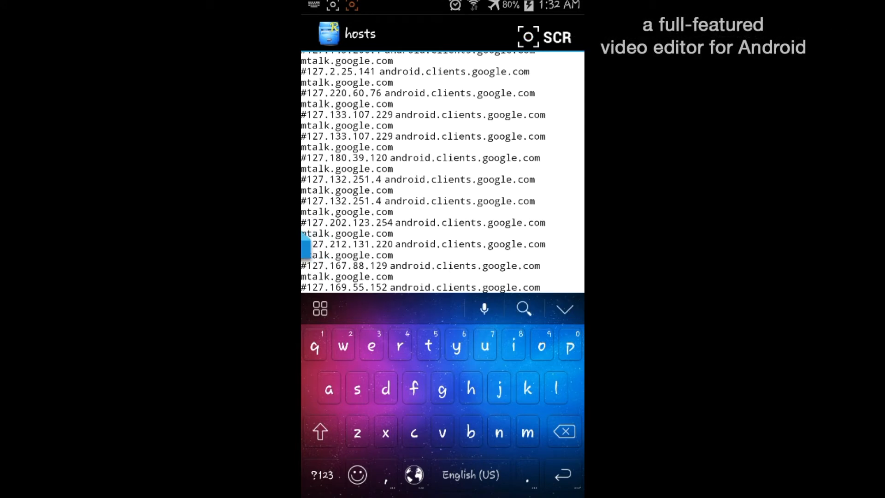
Save the hosts file and exit the text editor.
left_click(314, 244)
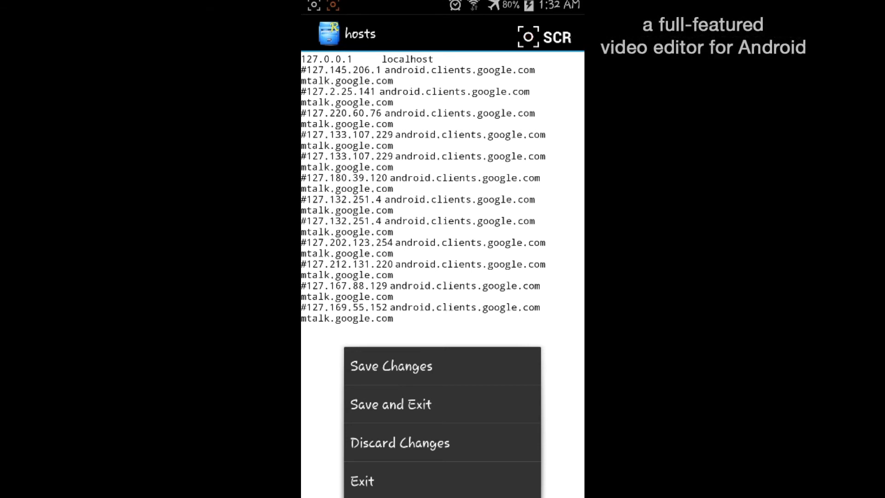
left_click(390, 365)
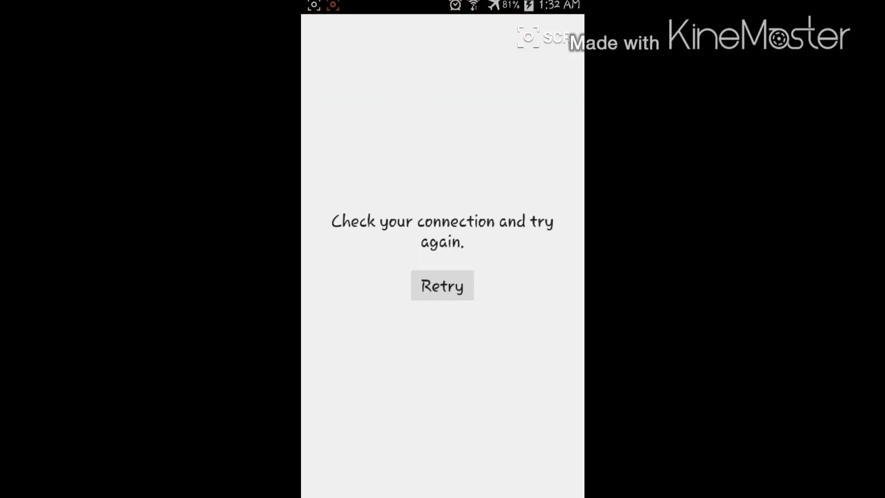
Retry the Play Store, accept the Terms of Service, and open Pandora Radio.
left_click(442, 285)
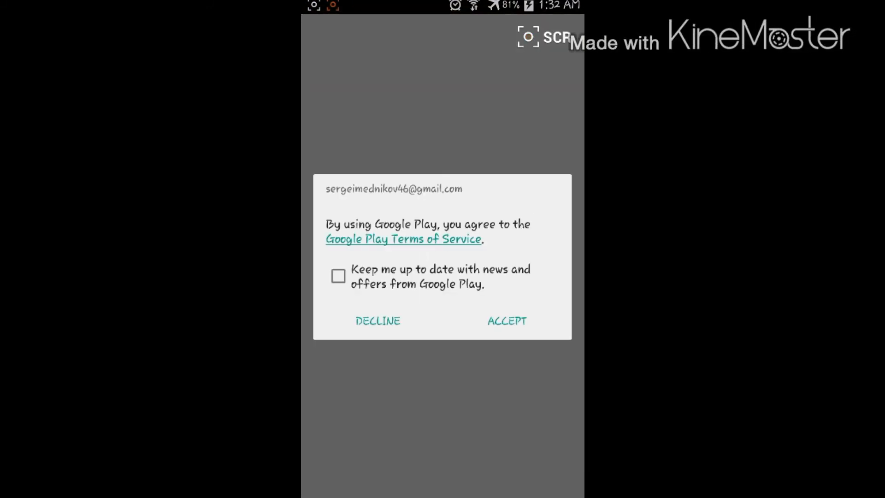
left_click(506, 321)
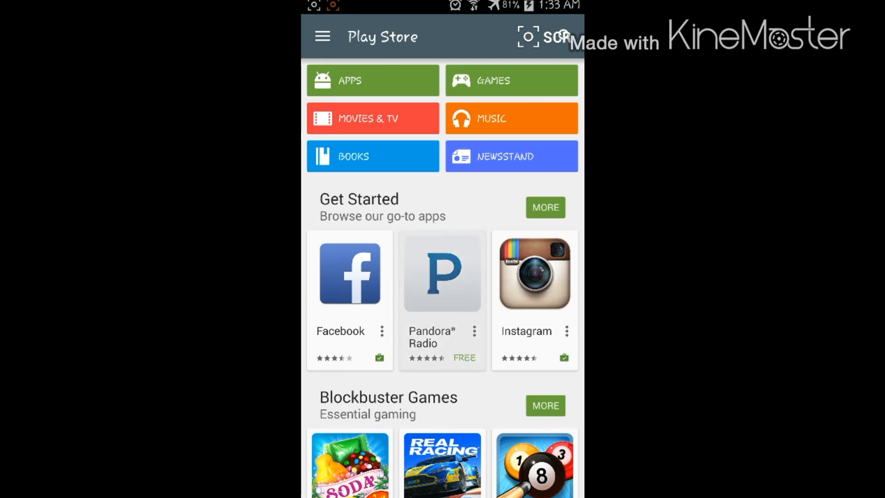
left_click(442, 272)
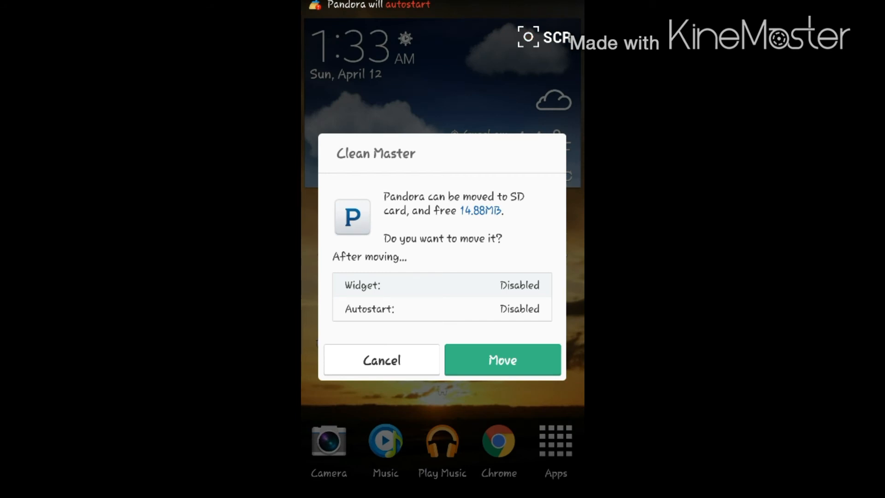
Dismiss the Clean Master prompt, briefly open Root Explorer, then reopen the Root browser folder.
left_click(381, 359)
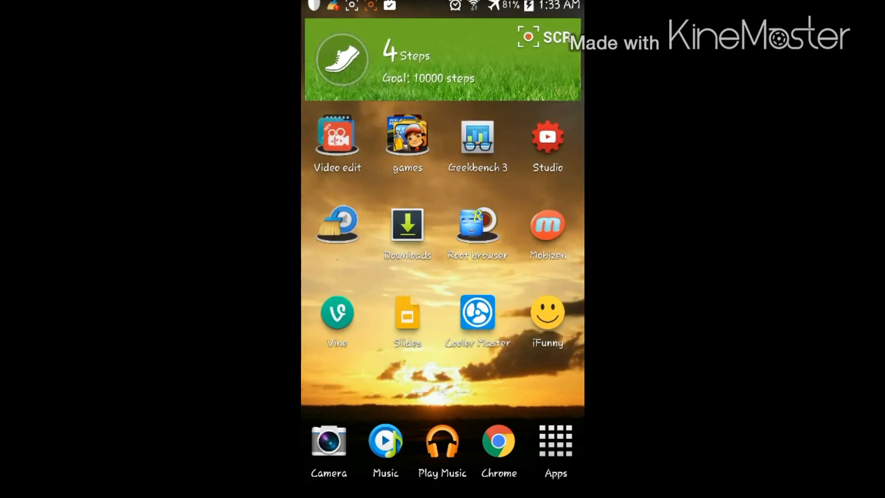
left_click(477, 225)
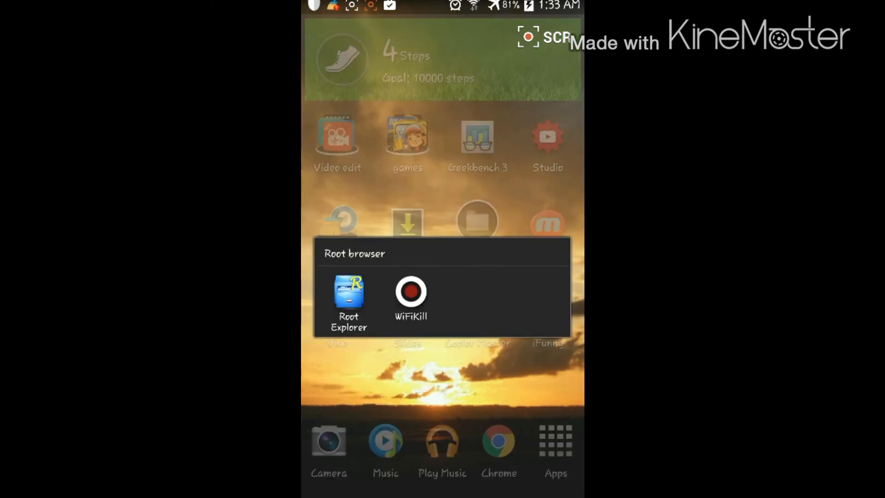
left_click(349, 292)
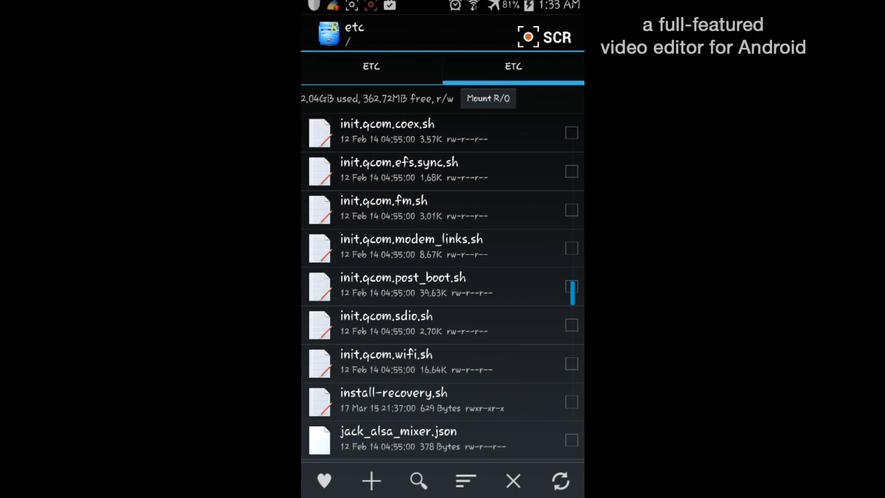
scroll("down", 3)
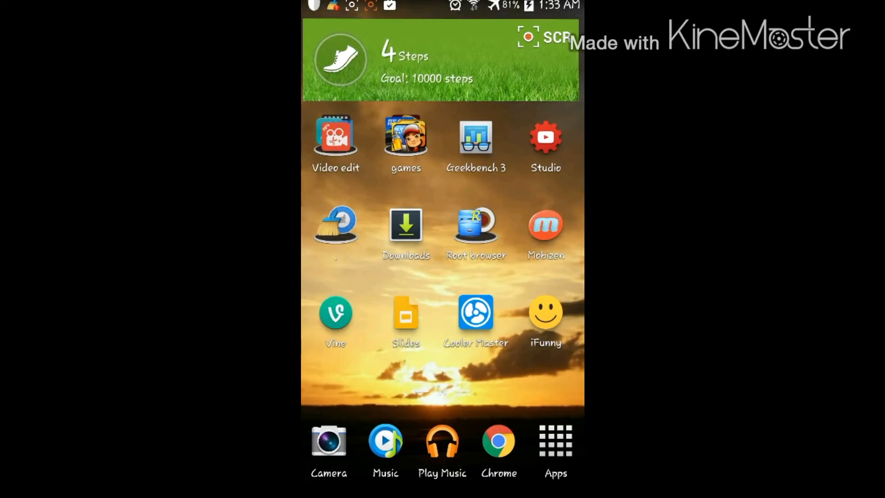
left_click(475, 226)
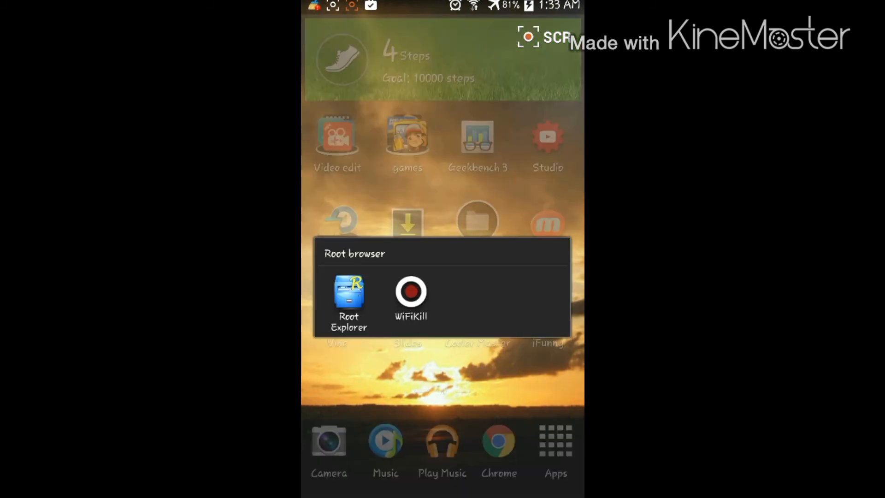